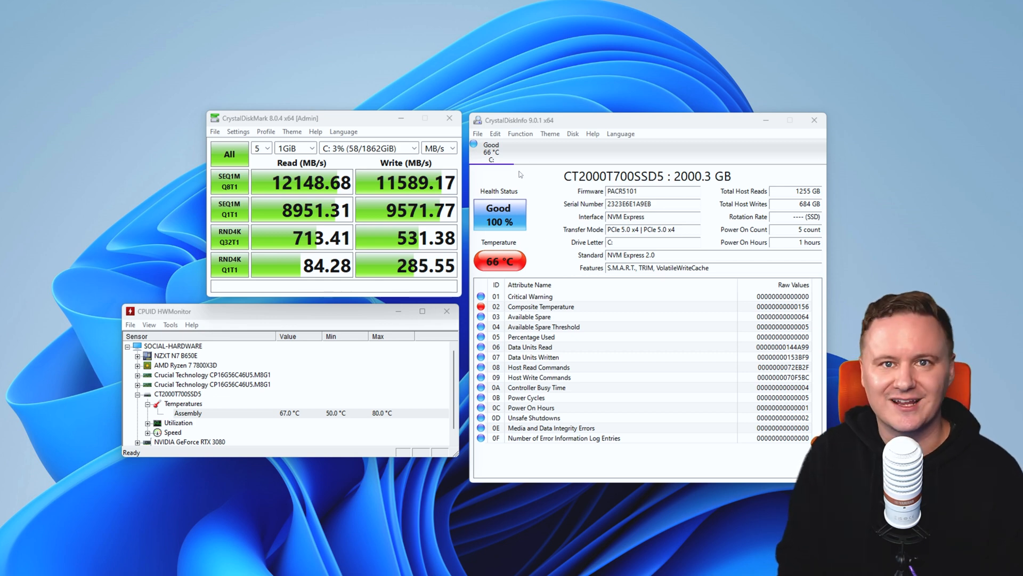
mouse_move(346, 433)
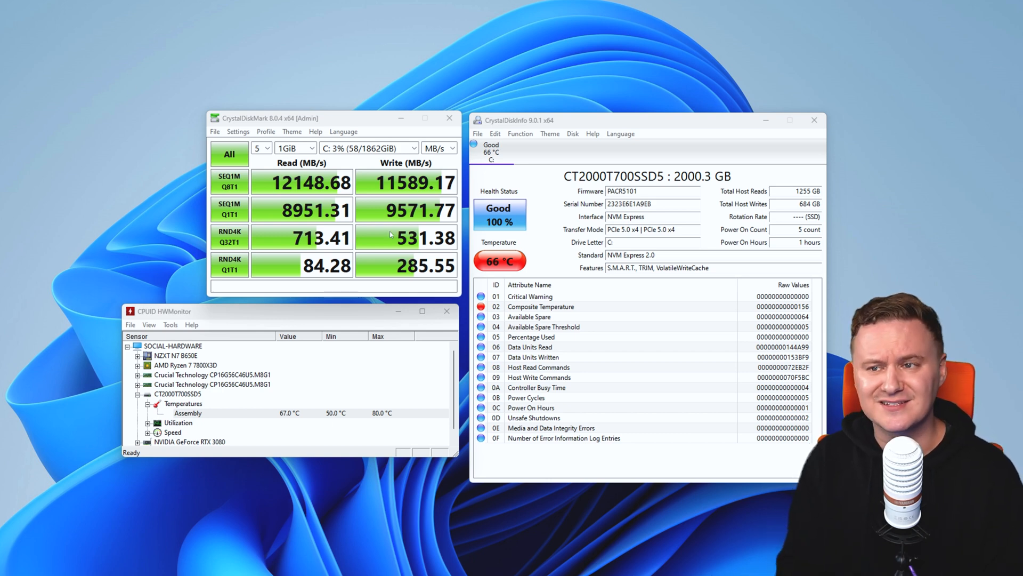
mouse_move(168, 220)
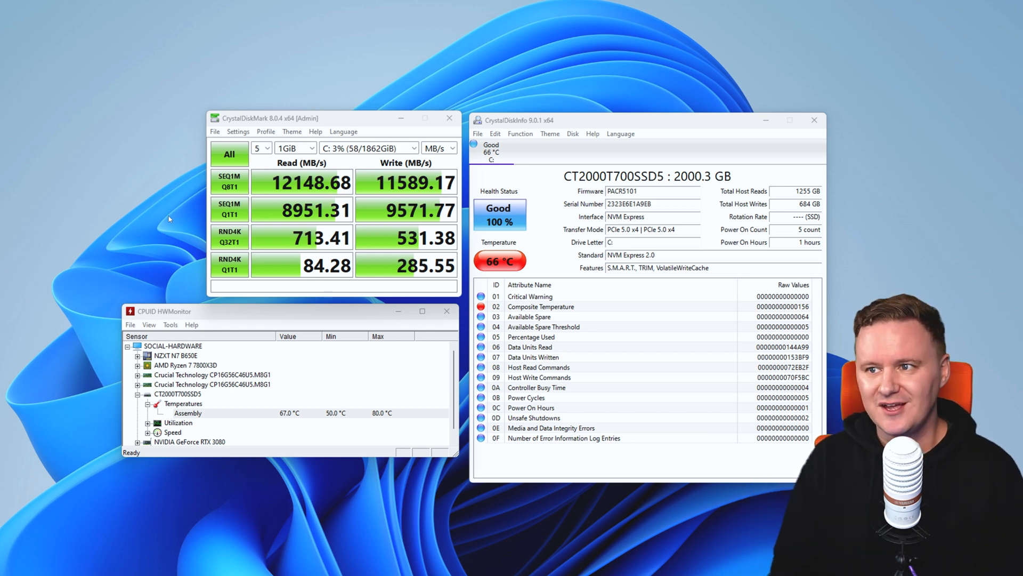
mouse_move(369, 228)
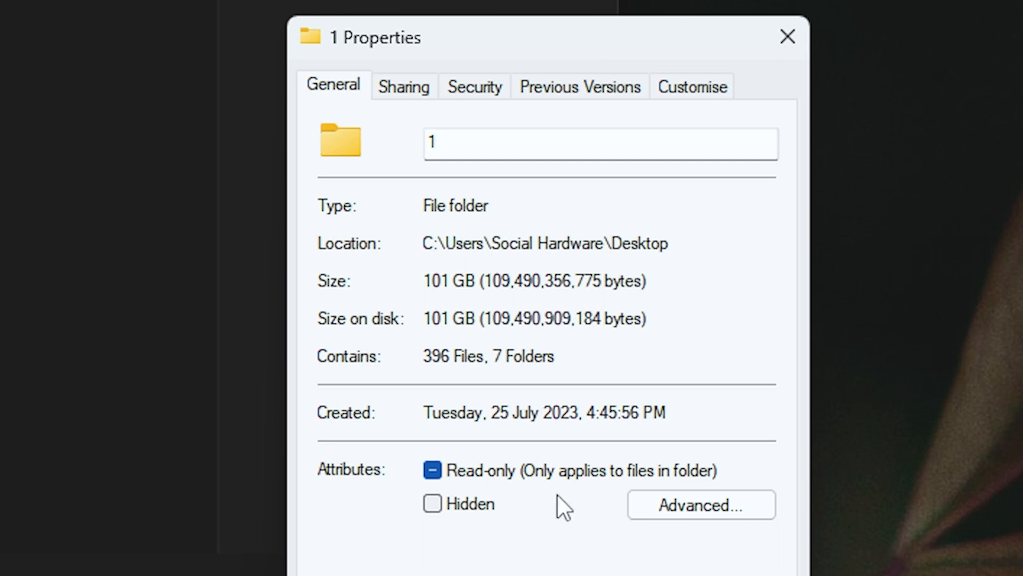
mouse_move(446, 396)
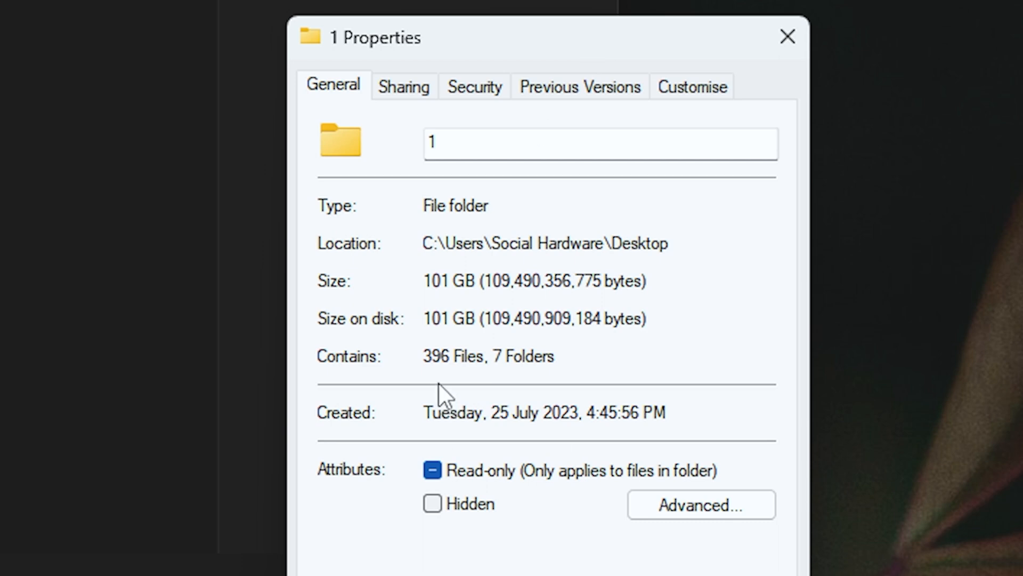
mouse_move(443, 394)
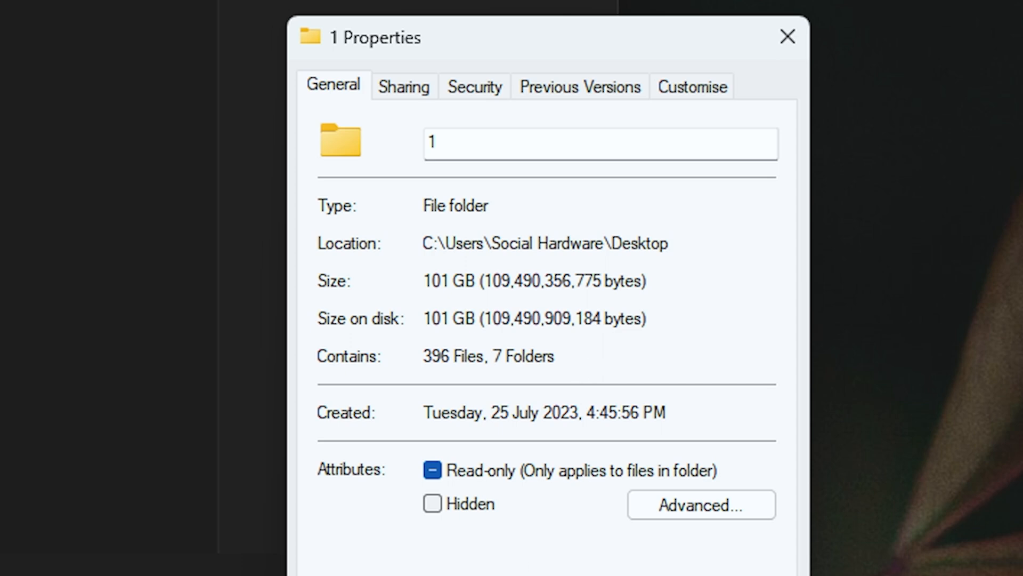
Dismiss folder 1's properties and go back to the Desktop listing folders 1 and 2.
click(787, 37)
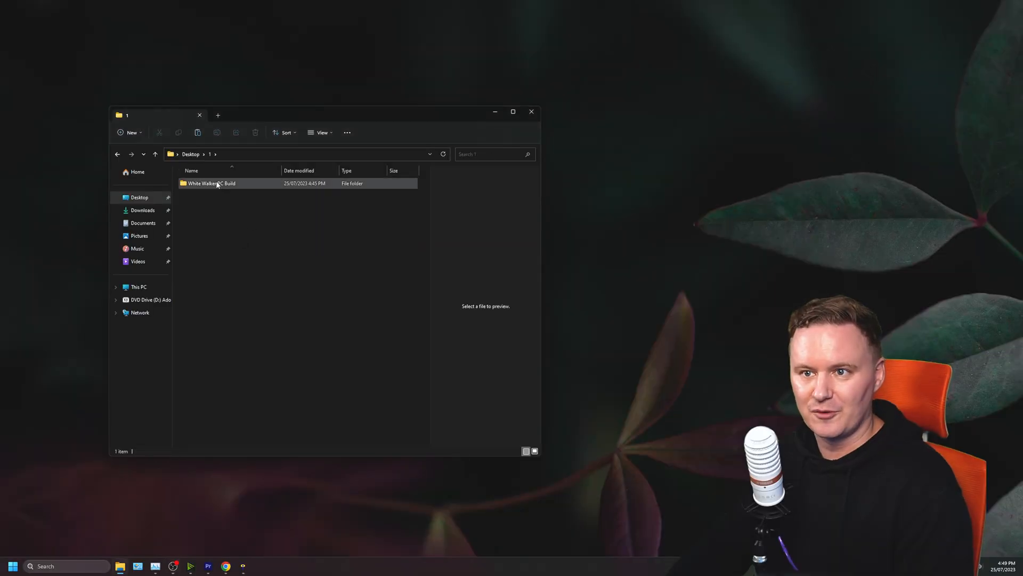
double_click(211, 183)
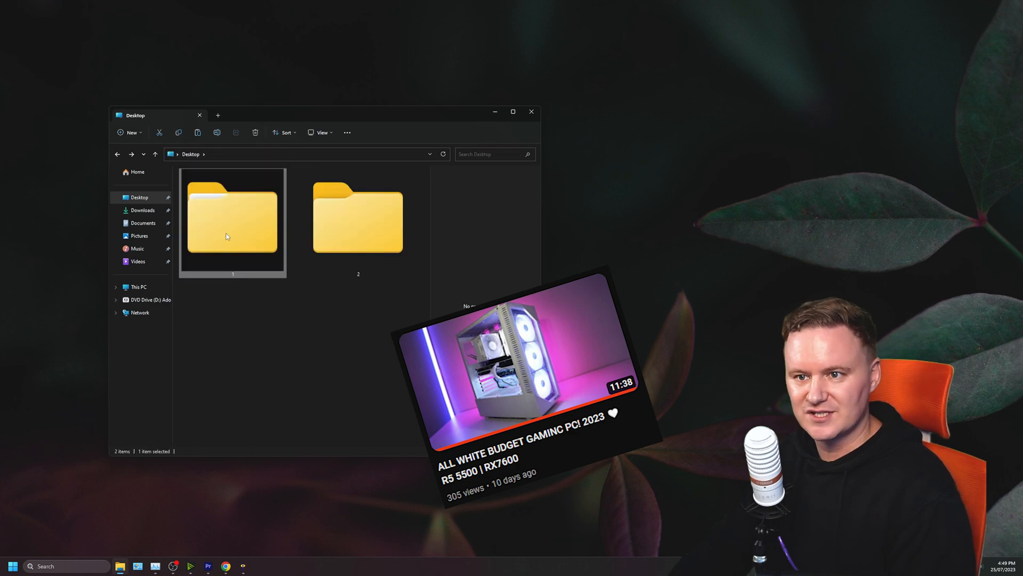
double_click(358, 219)
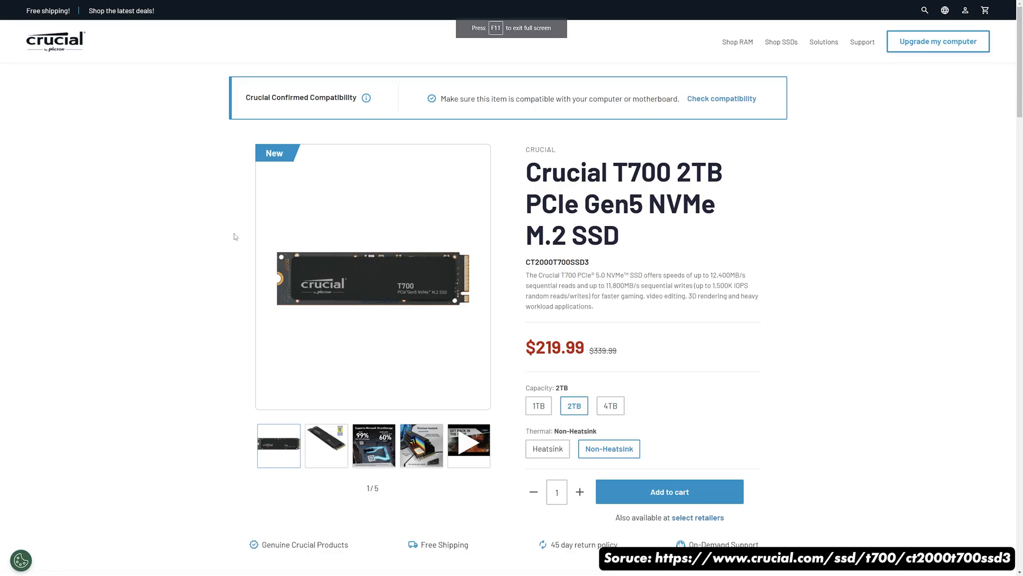
mouse_move(645, 268)
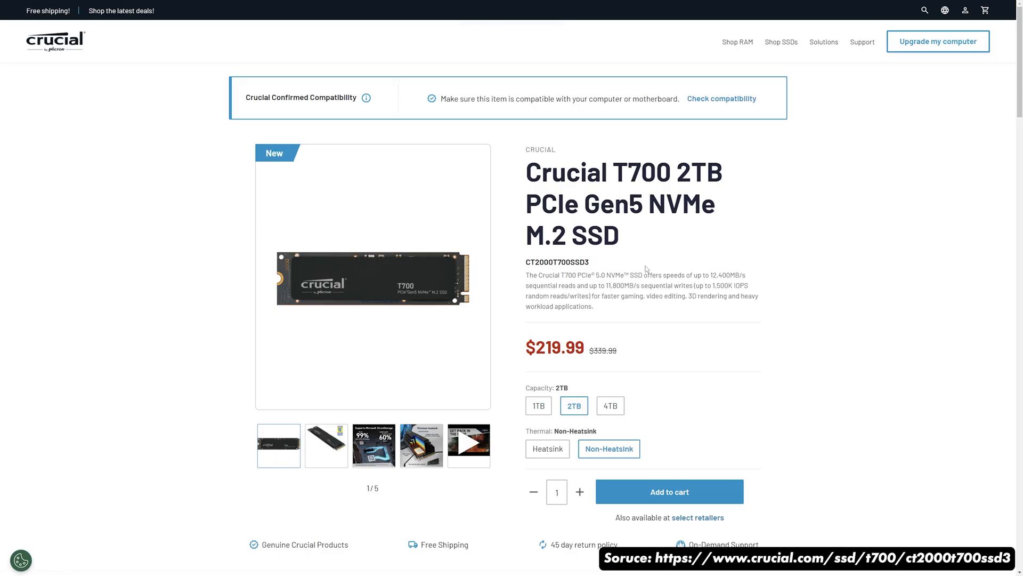
Check the heatsink T700's price, then switch back to the non-heatsink 2TB model.
scroll(down, 3)
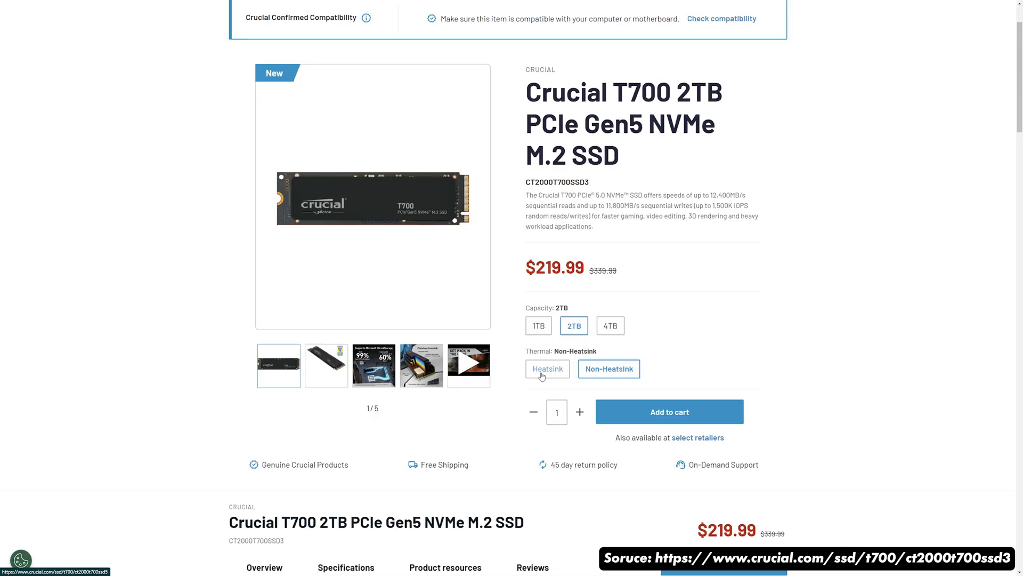
click(547, 368)
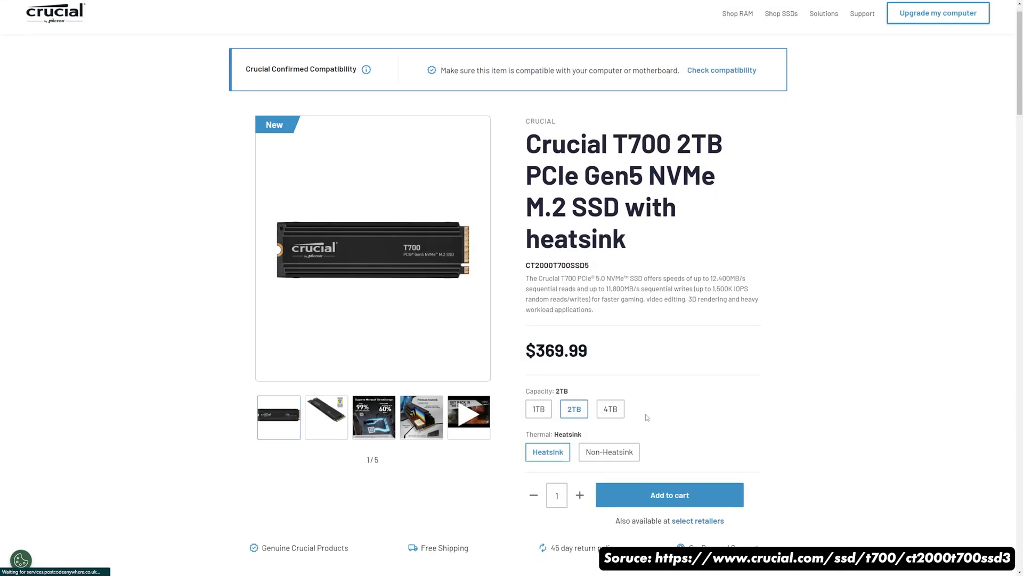
click(607, 452)
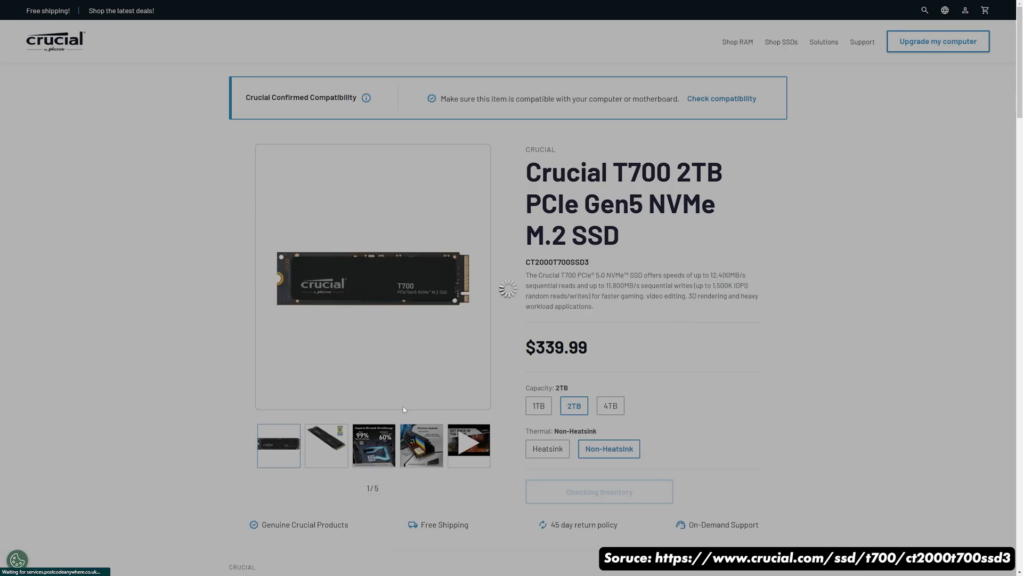
Review the T700 2TB specs: 12,400 MB/s read, 11,800 MB/s write, 1200TB endurance, 5-year warranty.
scroll(down, 3)
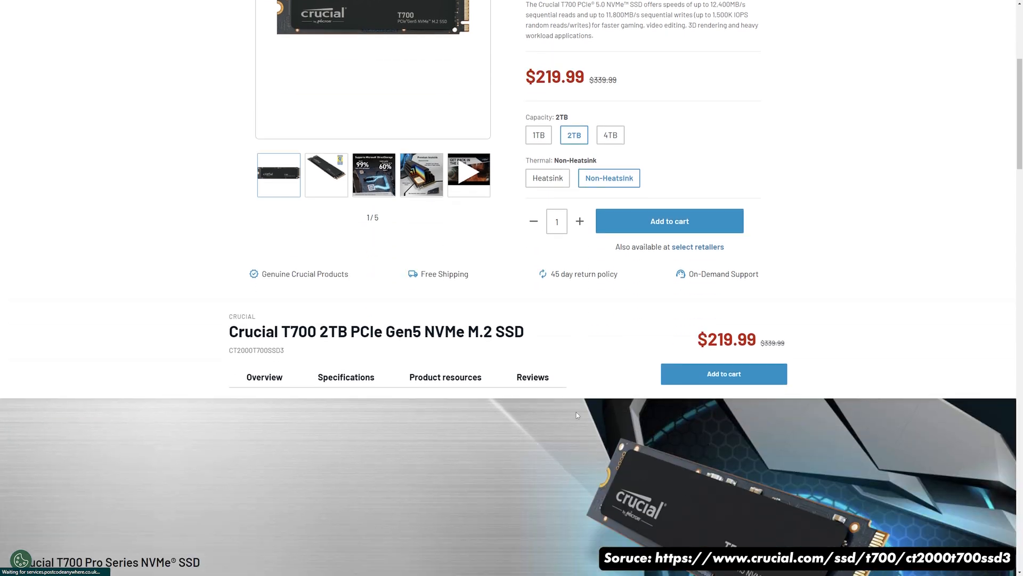
scroll(down, 3)
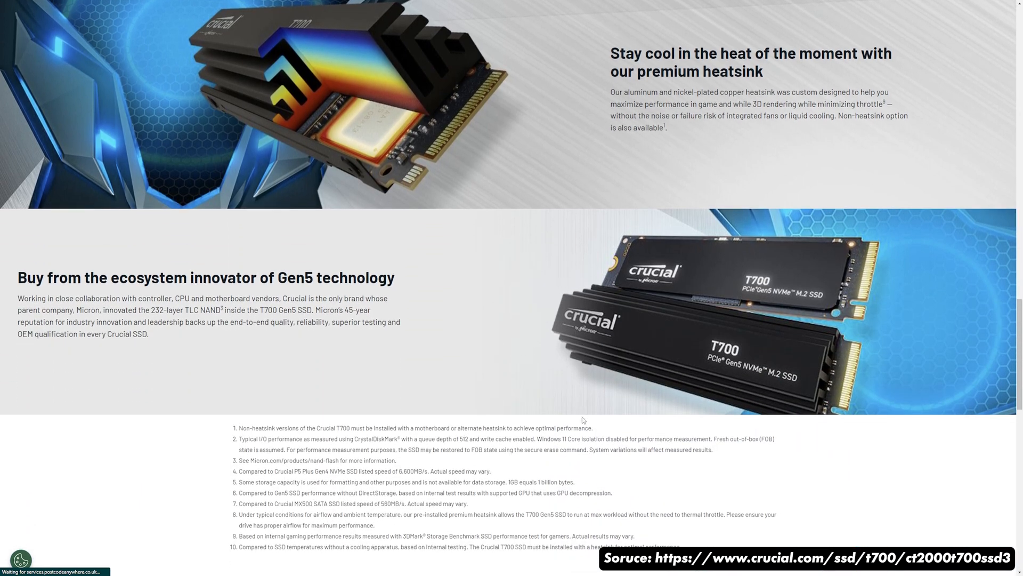
scroll(down, 3)
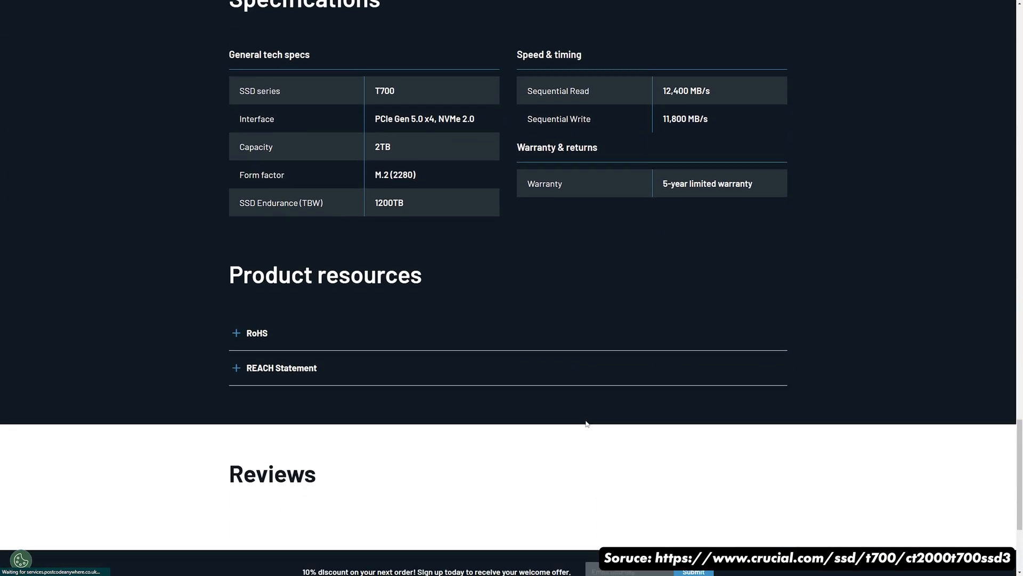